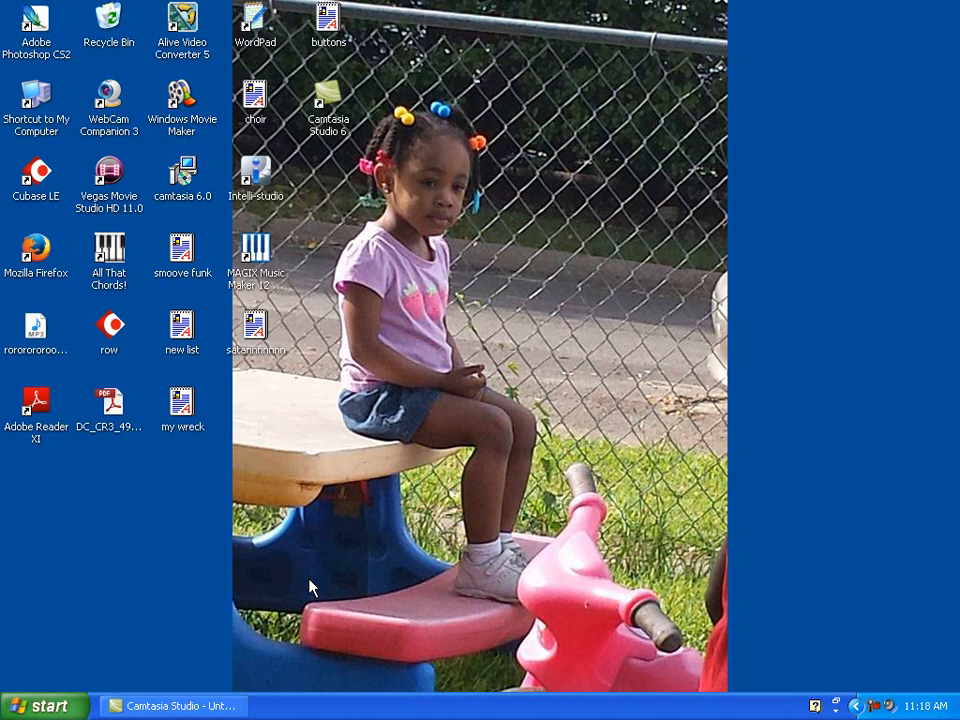
Step: Launch Cubase LE from the desktop, decline the ASIO Multimedia test and accept the warning
left_click(36, 176)
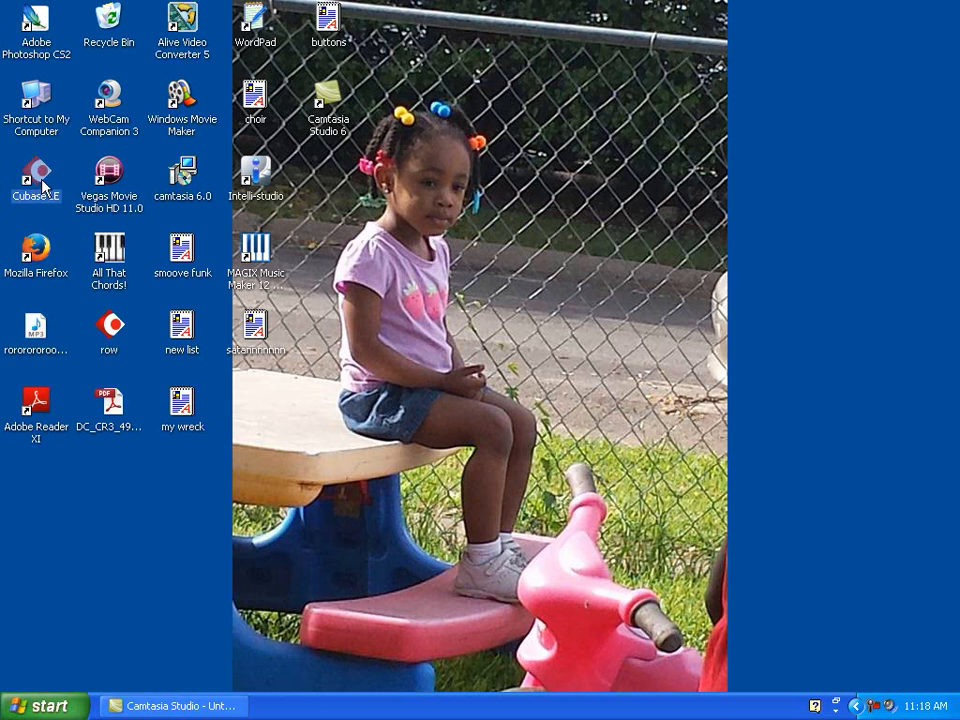
double_click(36, 176)
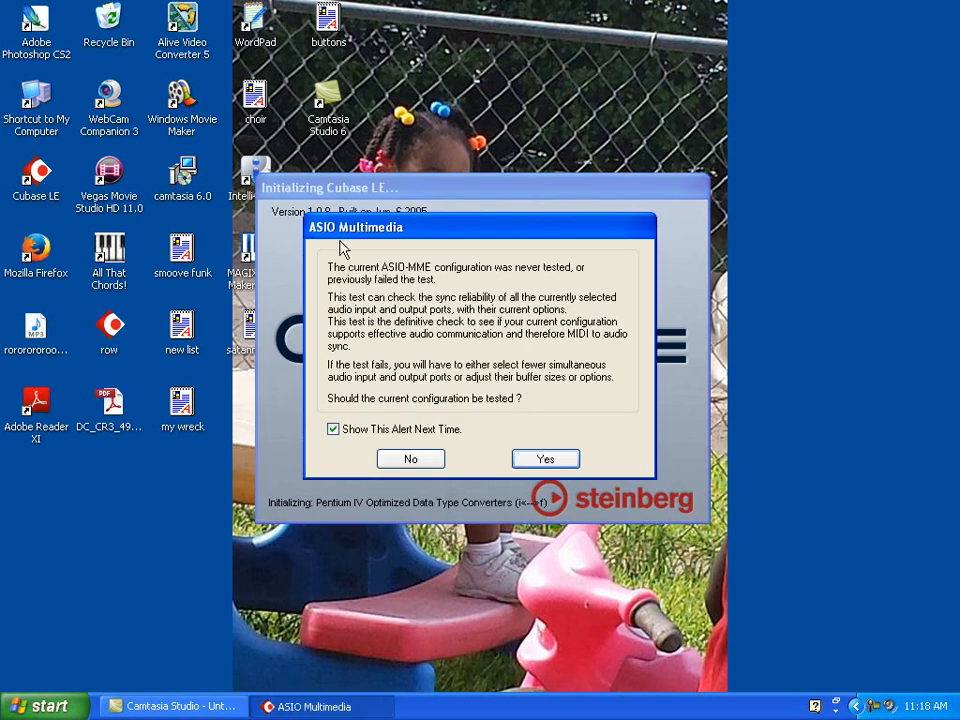
left_click(410, 458)
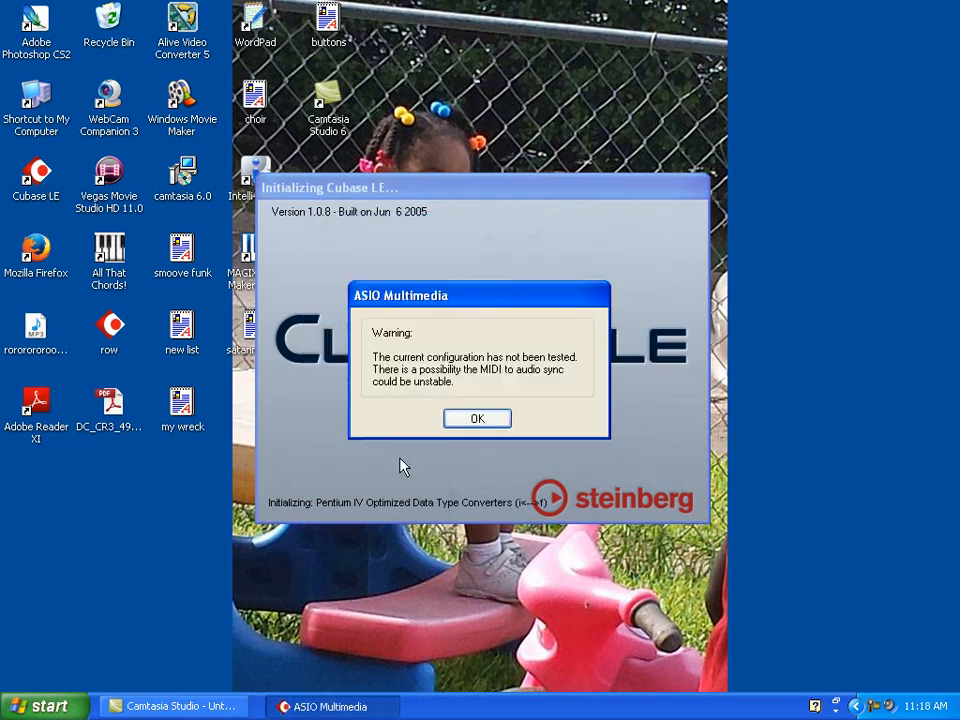
left_click(476, 418)
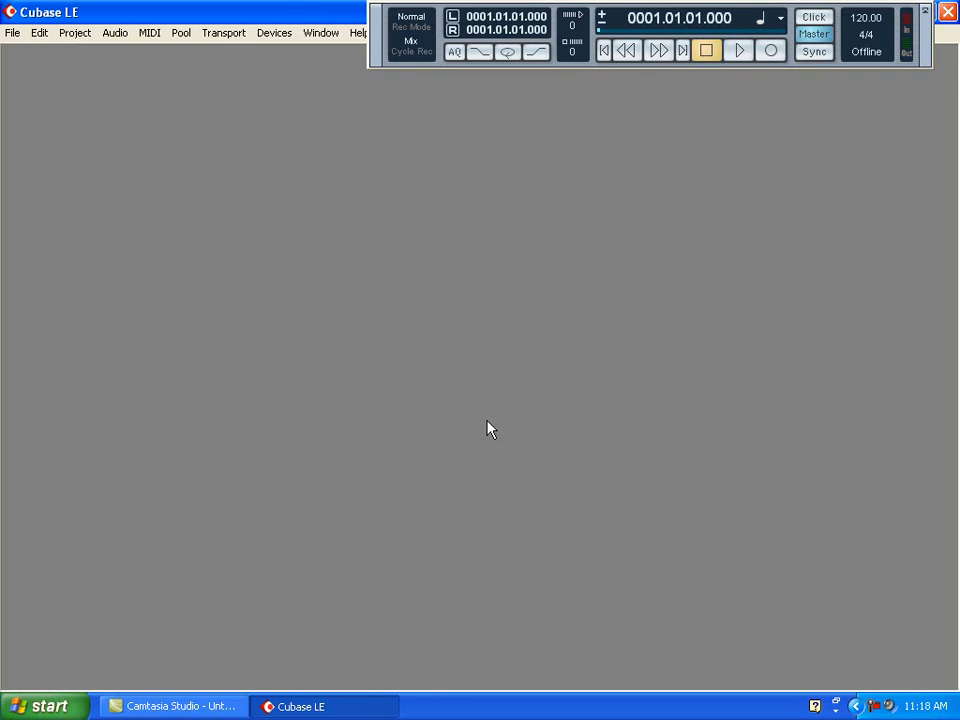
mouse_move(388, 288)
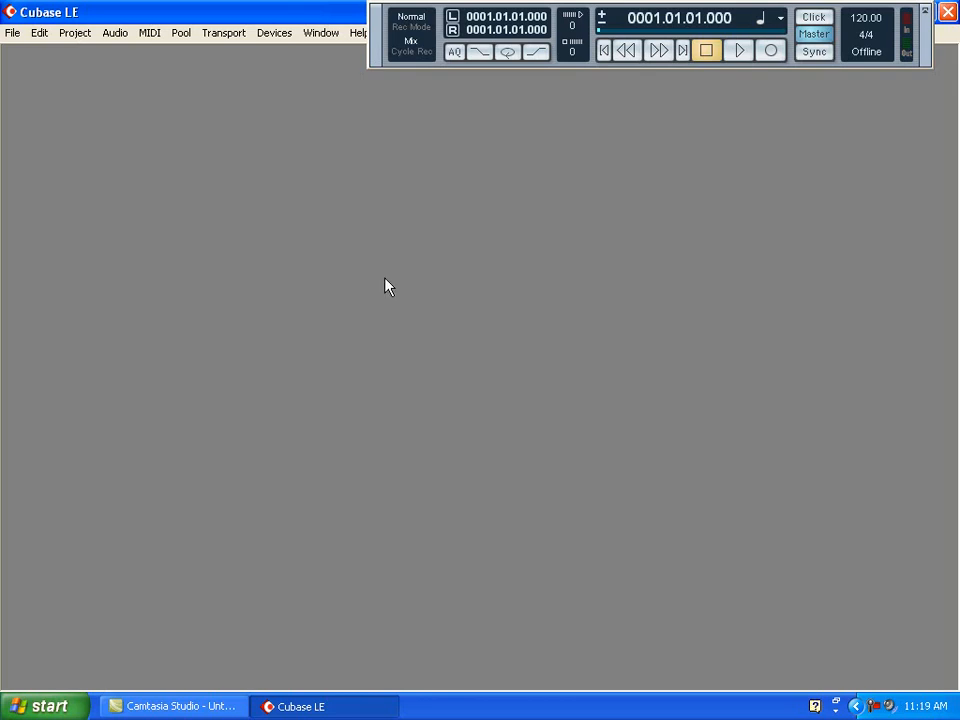
Step: Start a new project from the Empty template with Local Disk (C:) as project folder
left_click(12, 32)
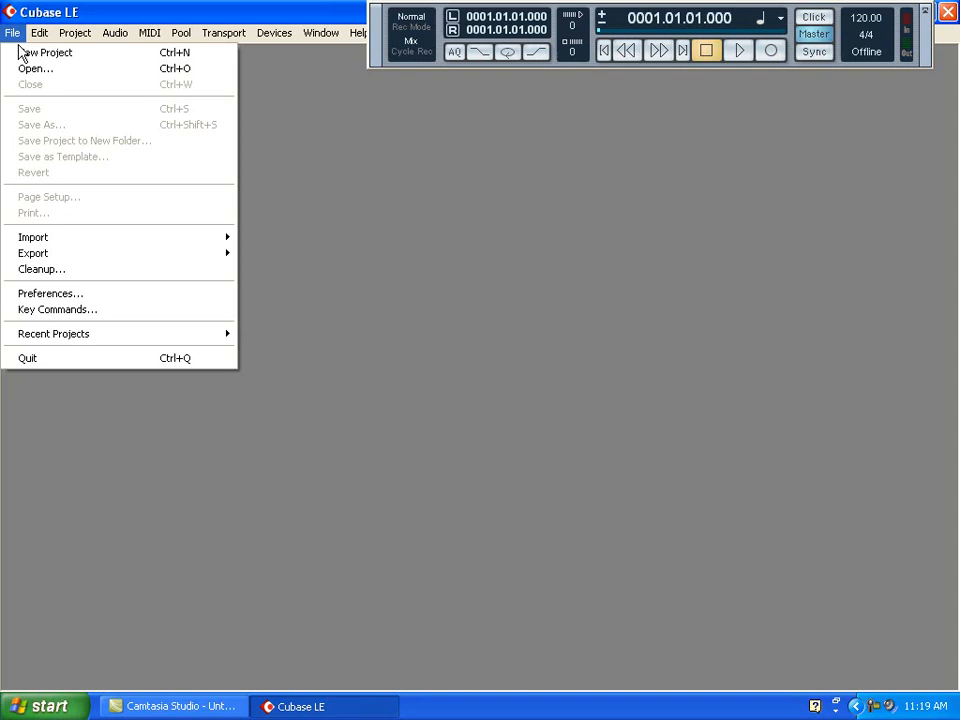
left_click(46, 52)
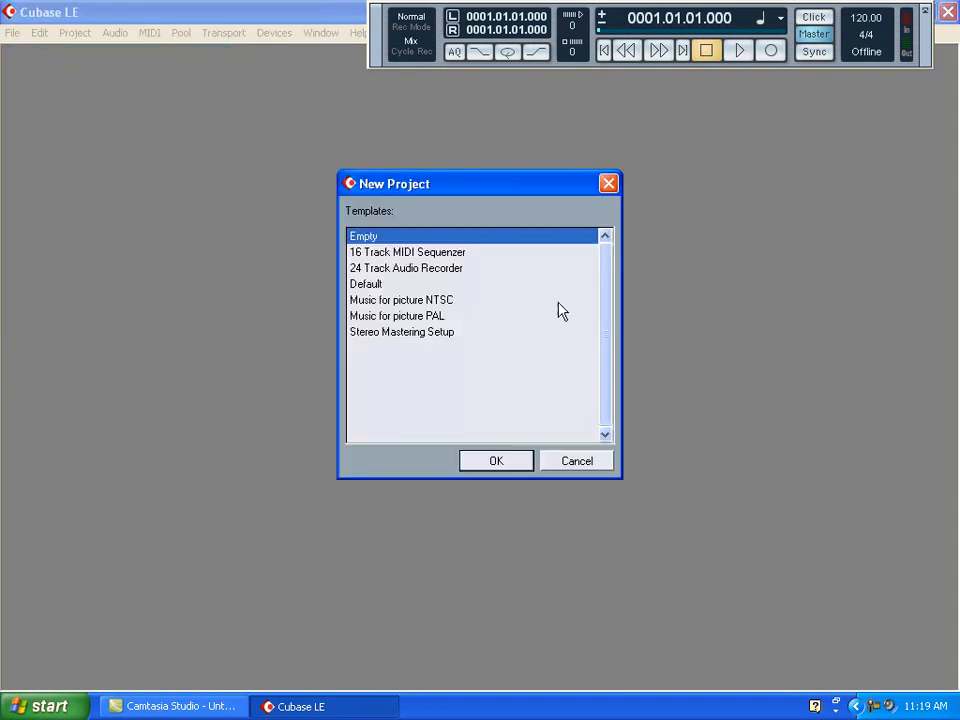
left_click(496, 460)
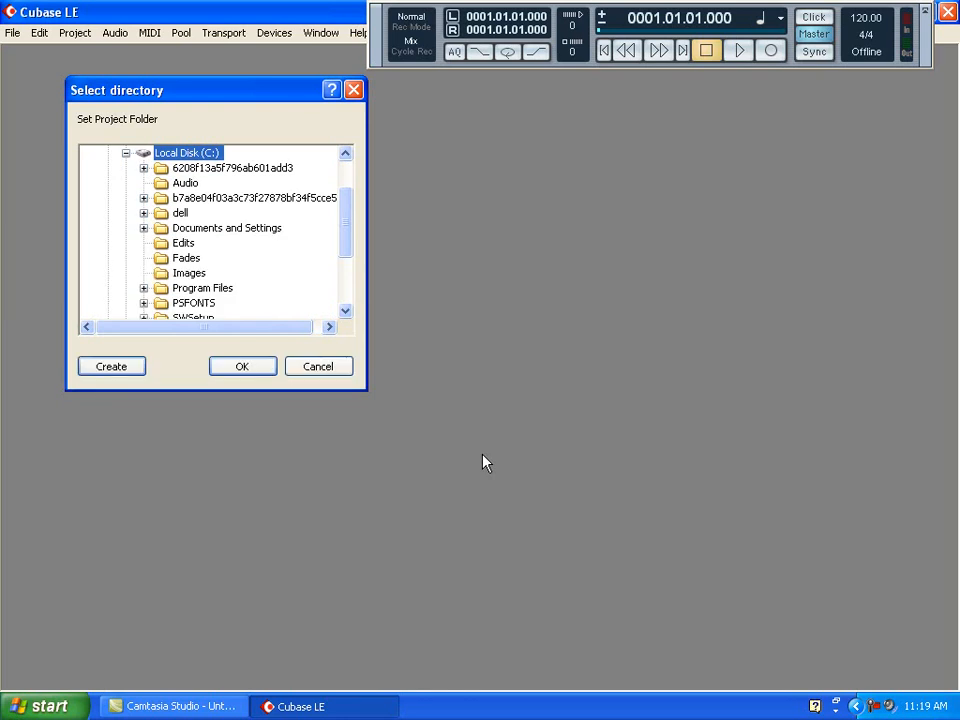
left_click(242, 366)
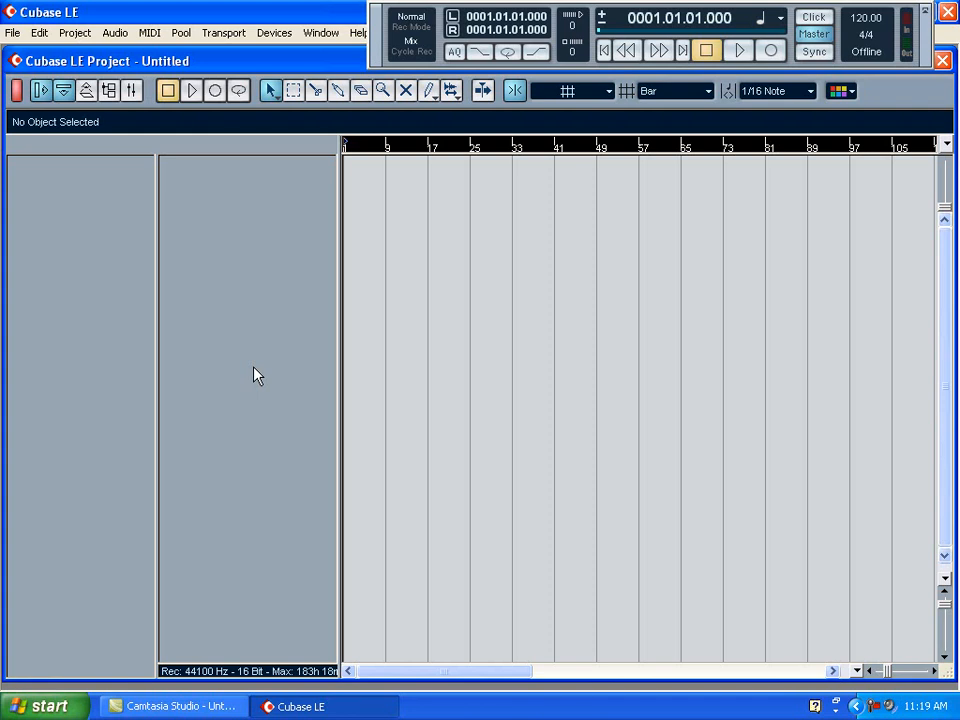
mouse_move(552, 276)
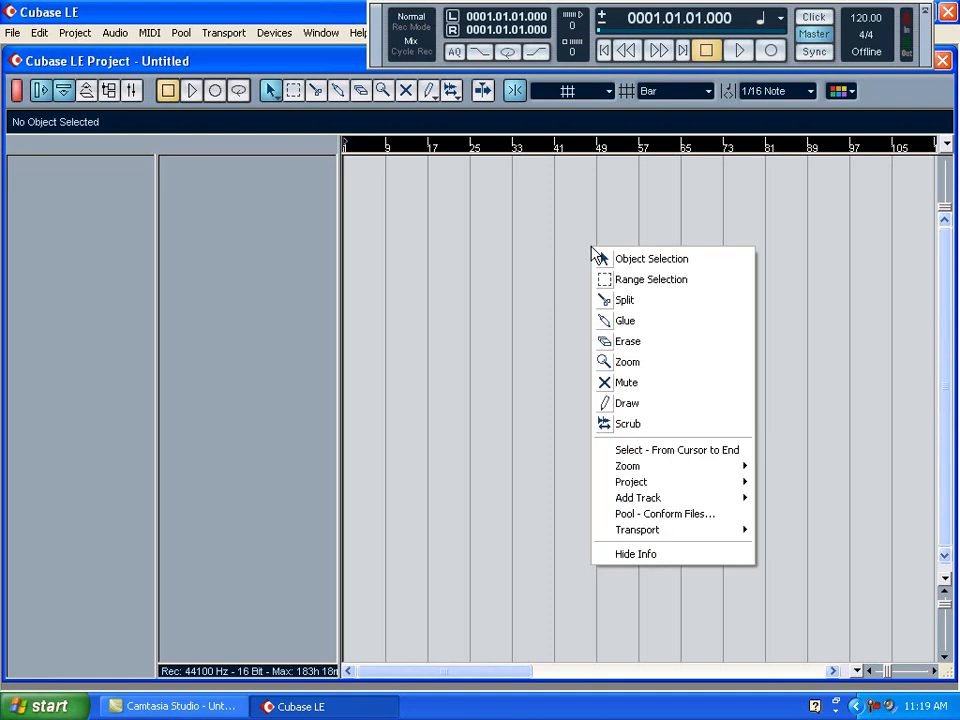
mouse_move(576, 220)
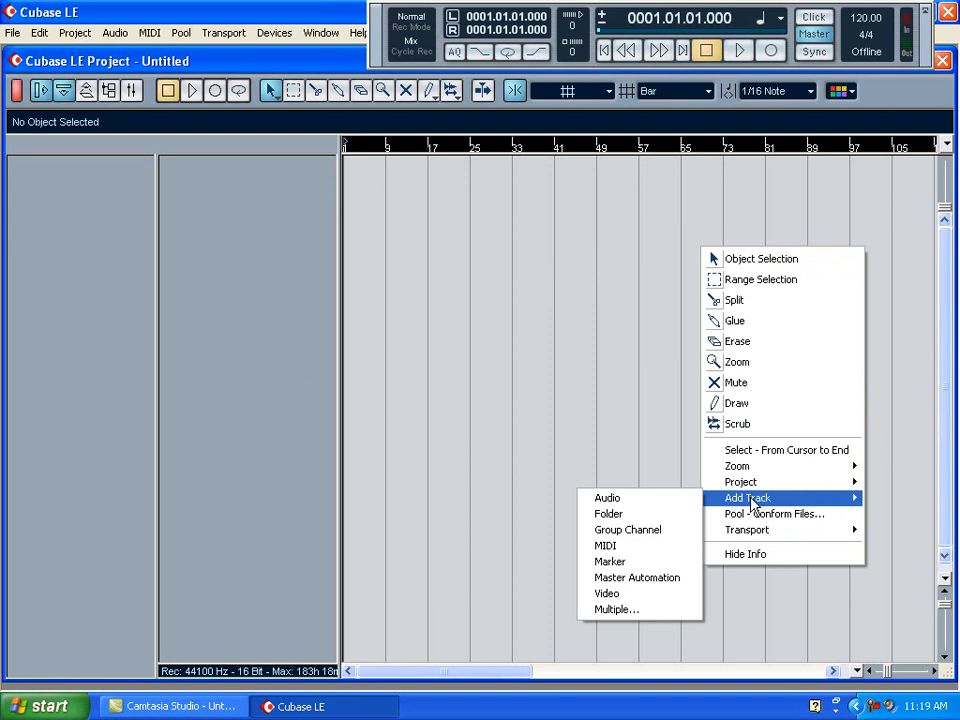
mouse_move(608, 498)
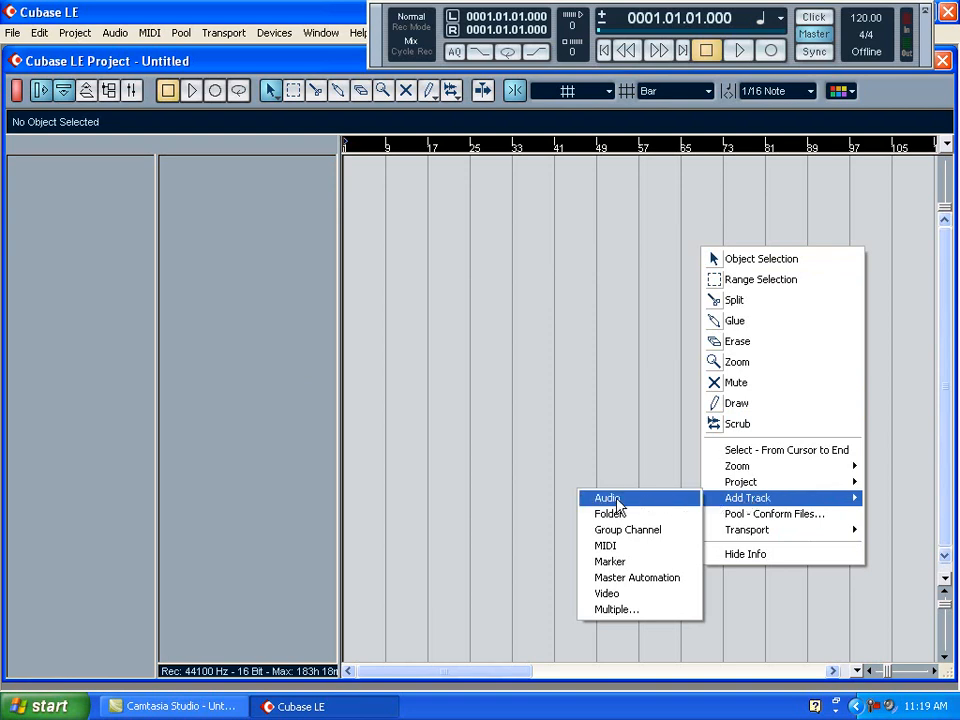
Step: Add multiple tracks: type Audio, count 8, creating Audio 01 through Audio 08
left_click(616, 608)
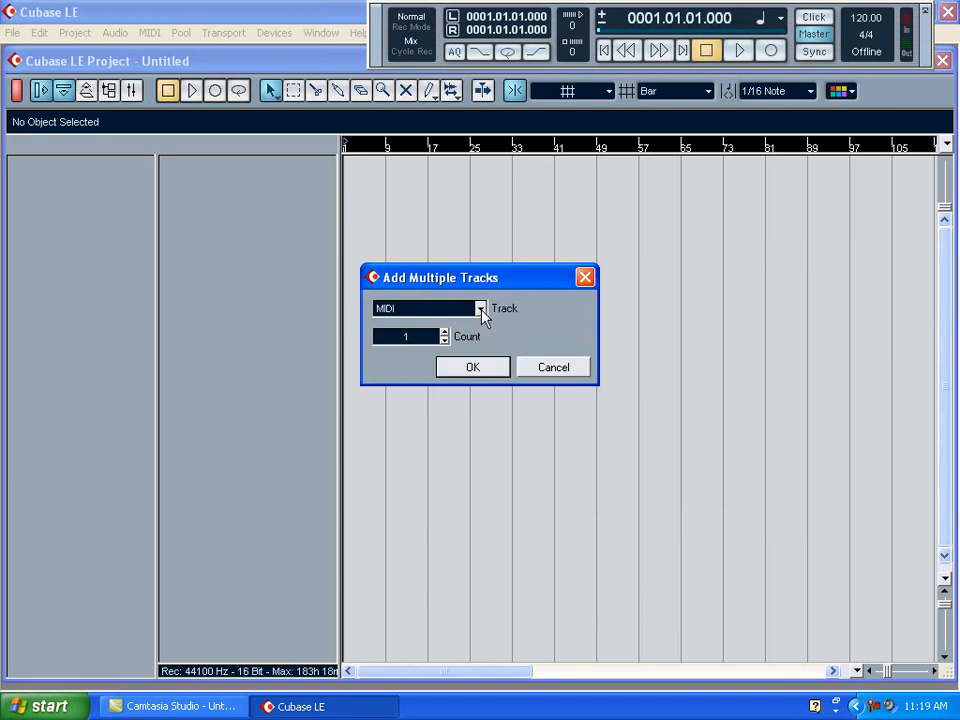
left_click(480, 308)
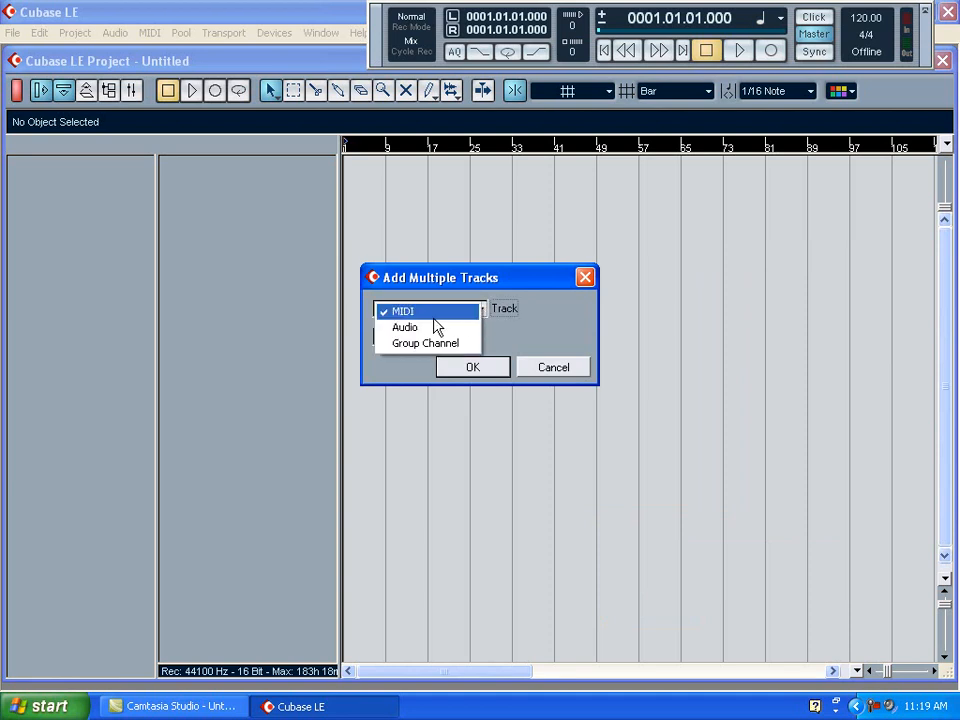
left_click(404, 328)
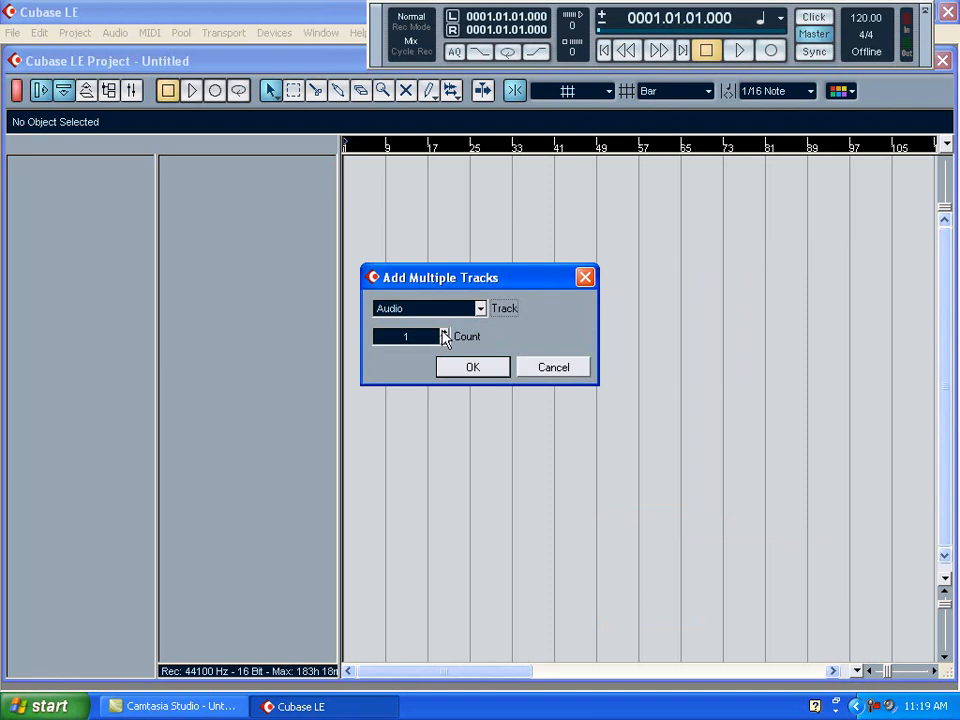
left_click(444, 332)
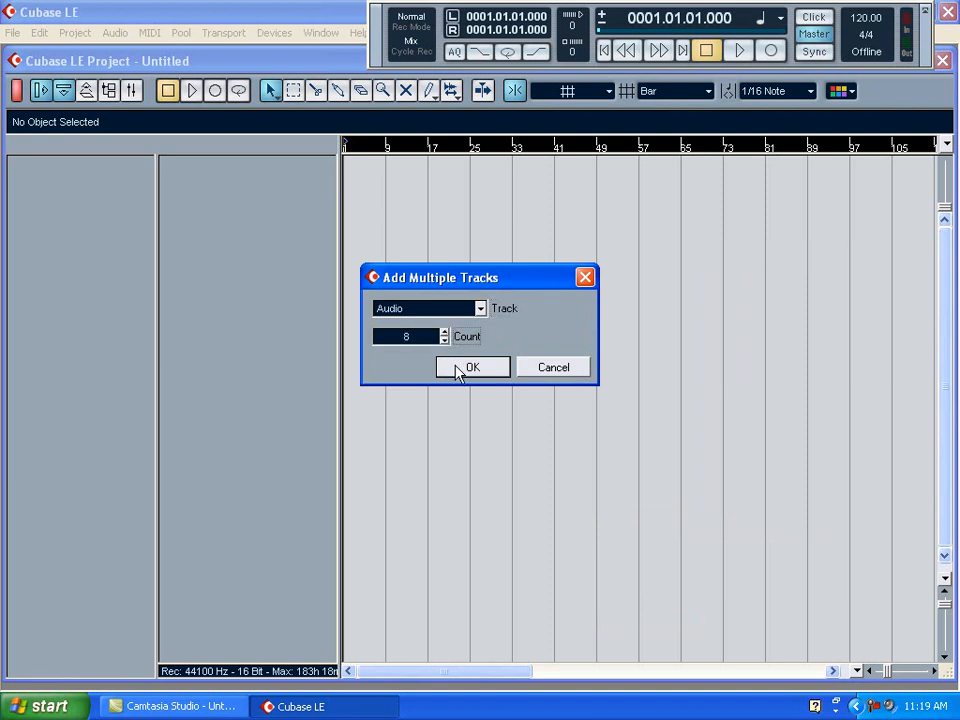
left_click(444, 332)
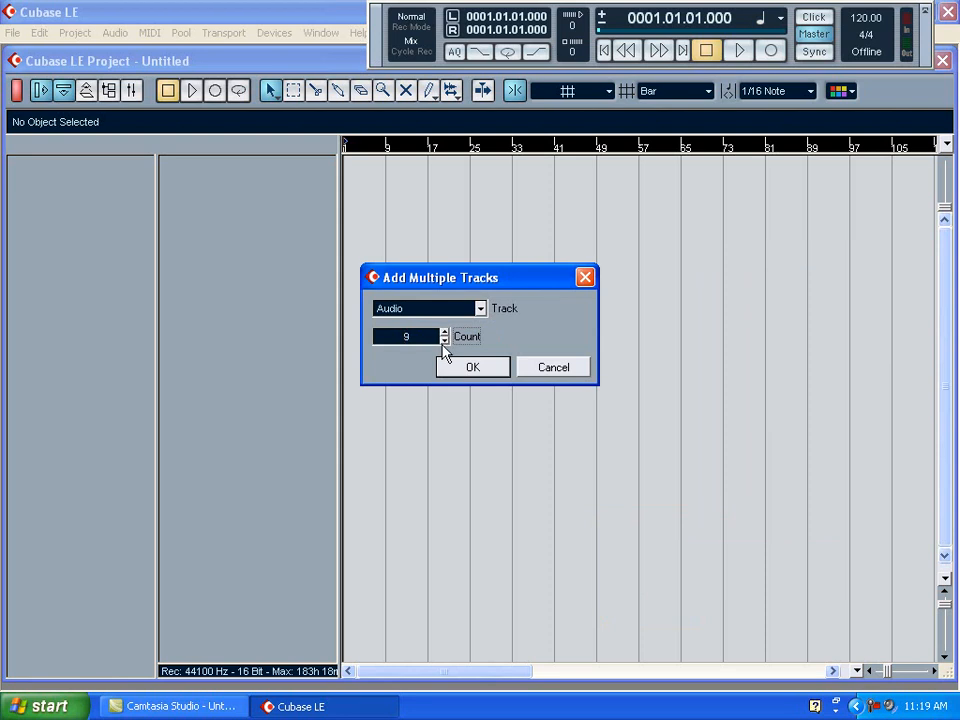
left_click(444, 340)
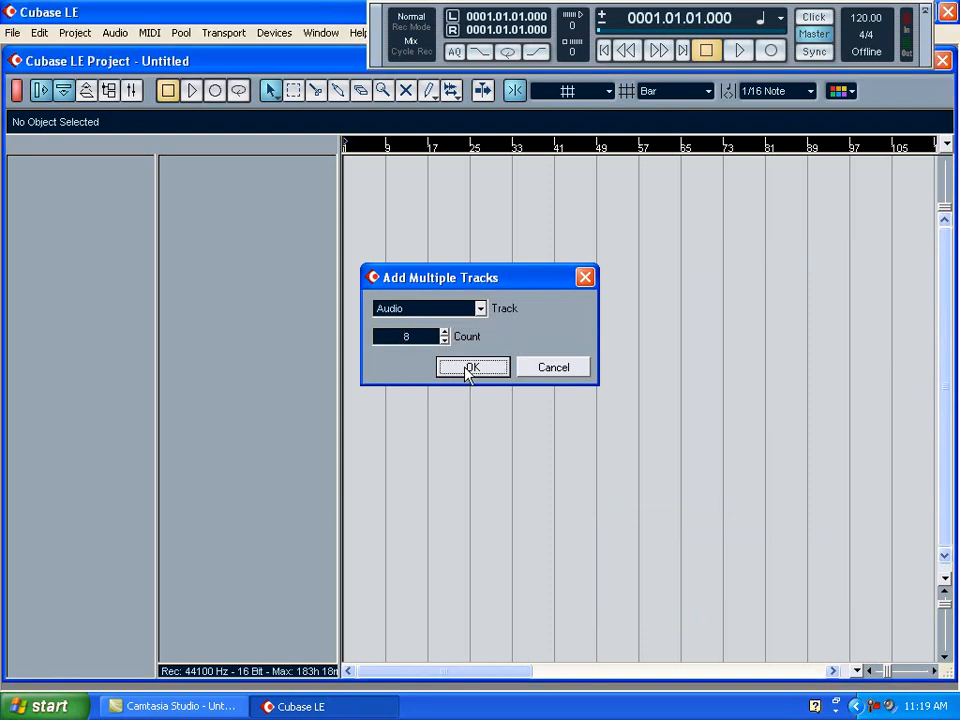
left_click(472, 368)
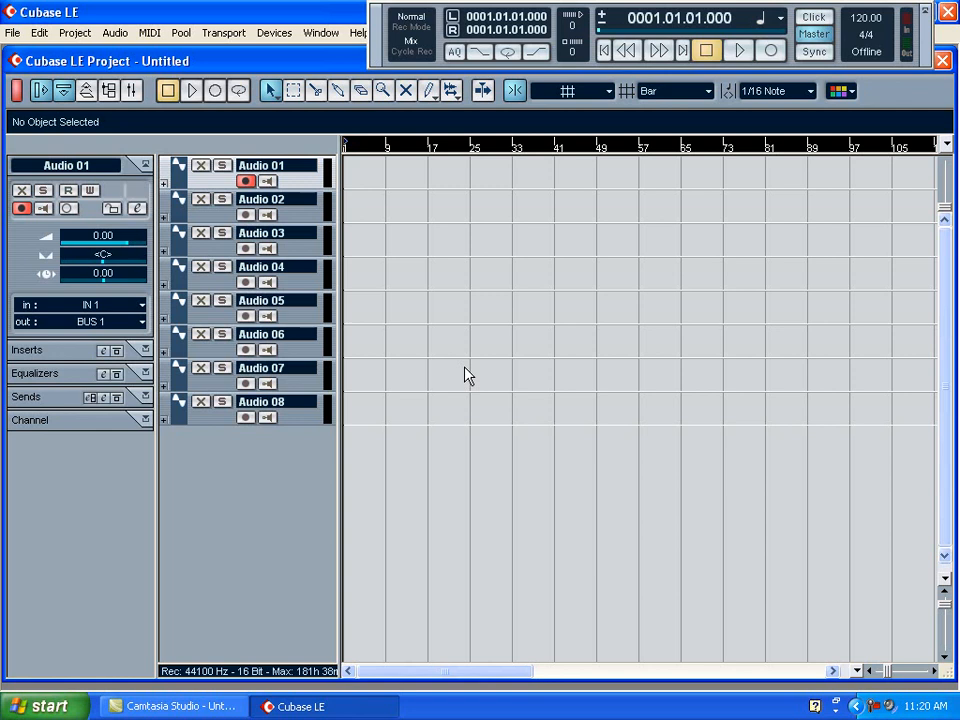
mouse_move(316, 112)
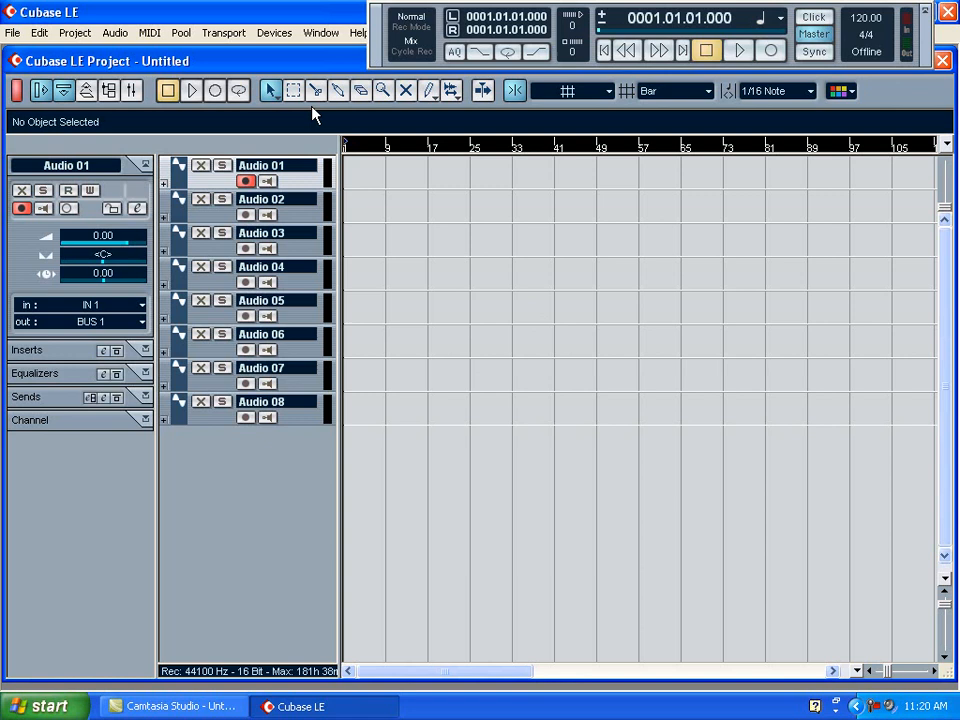
Step: Review VST Multitrack in Device Setup, keeping ASIO Multimedia Driver, and close the dialog
left_click(274, 32)
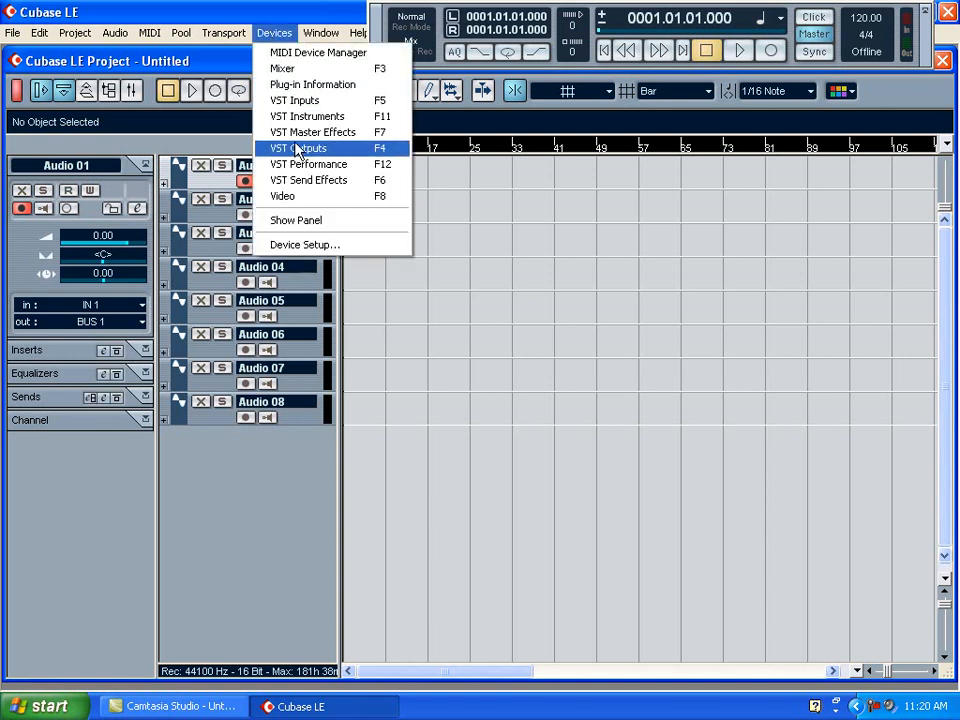
mouse_move(304, 244)
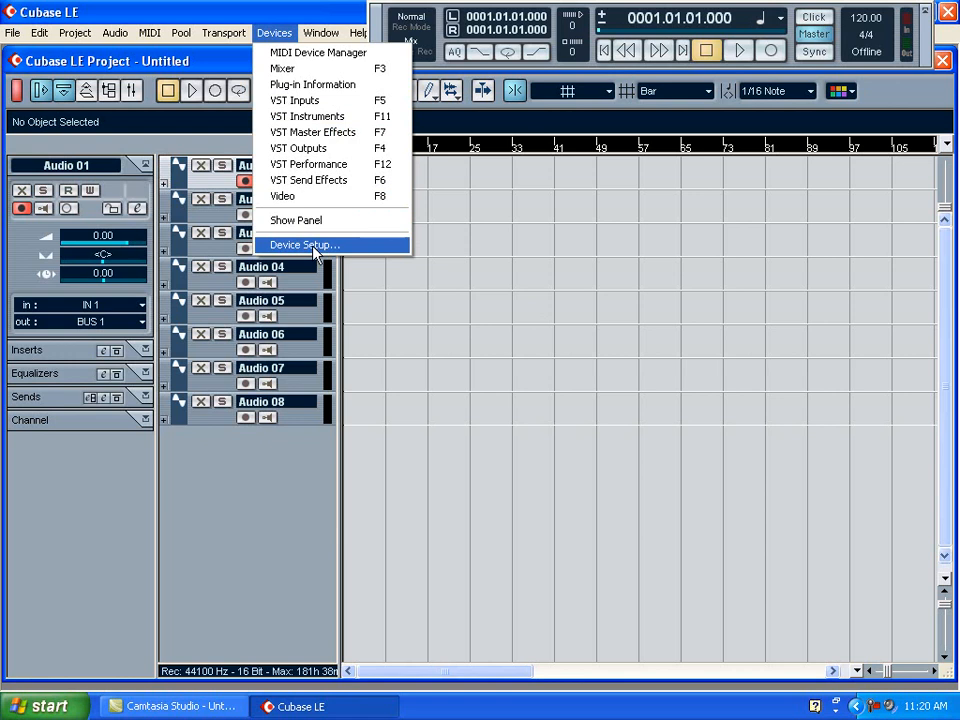
left_click(304, 244)
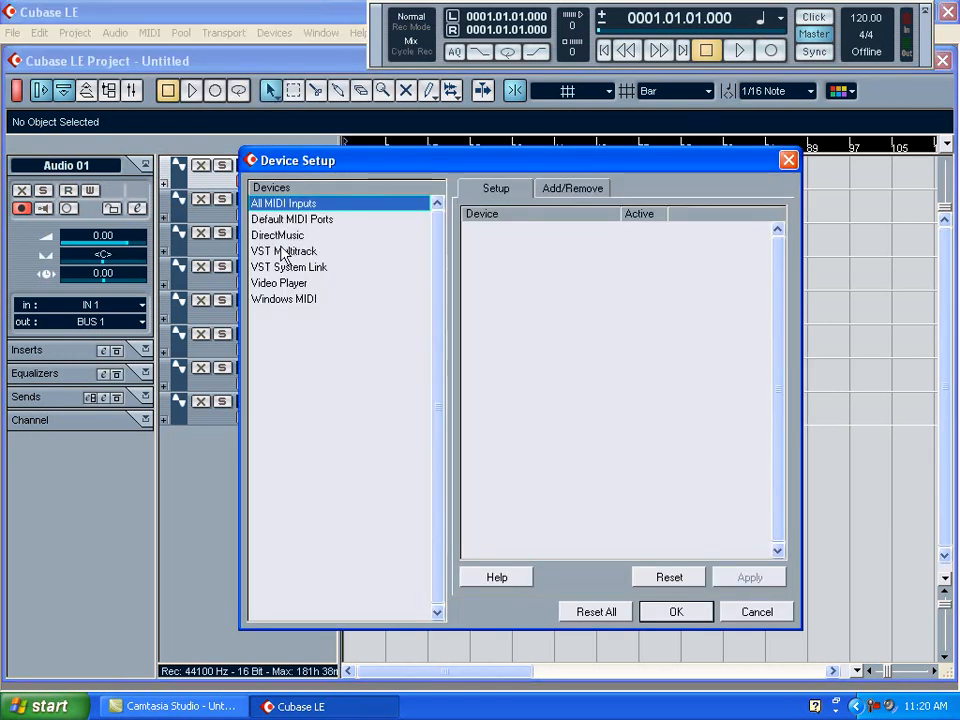
left_click(284, 252)
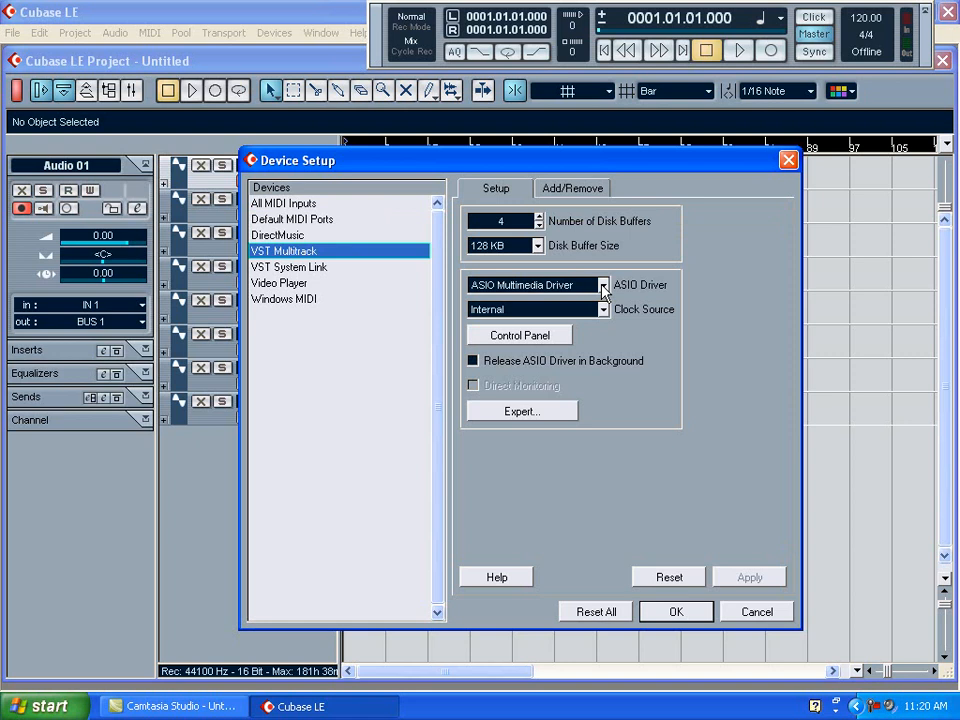
left_click(600, 284)
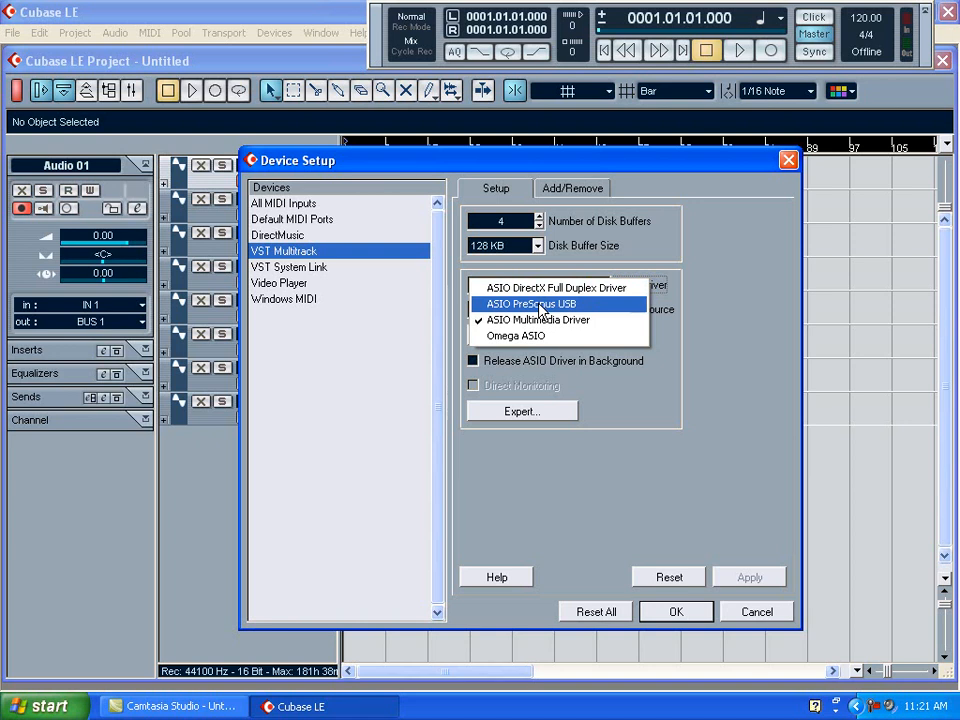
mouse_move(516, 336)
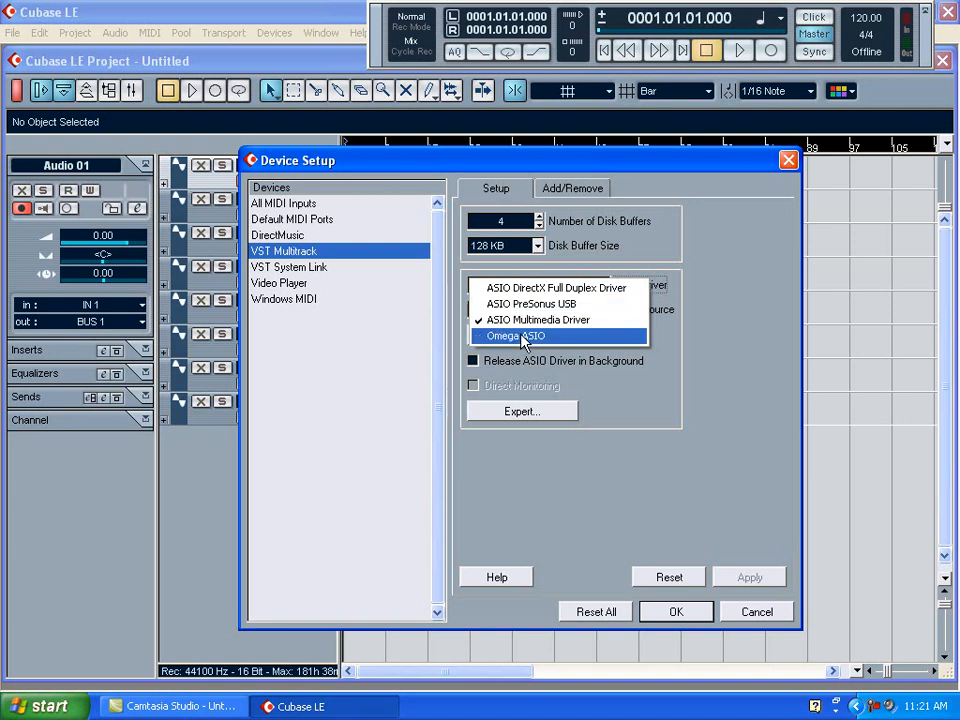
left_click(516, 336)
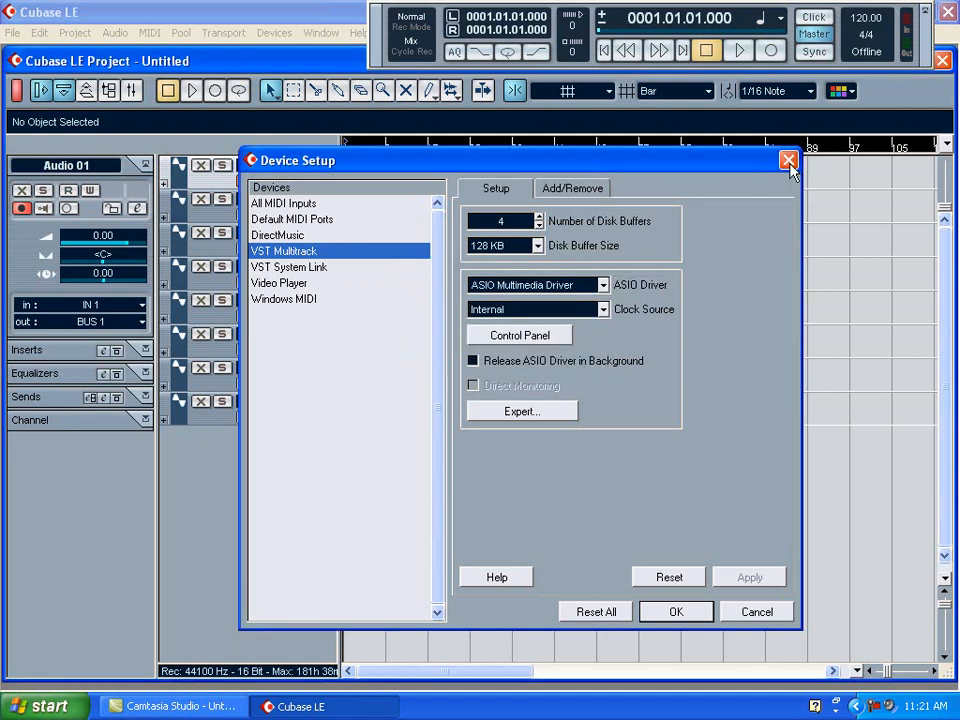
left_click(788, 160)
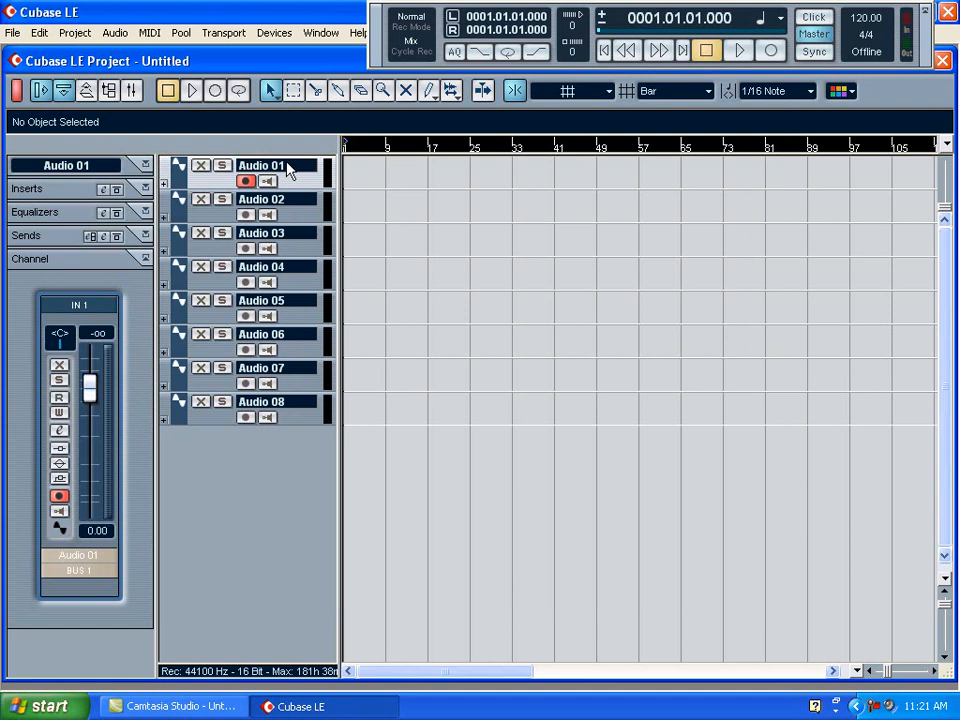
Step: Rename the Audio 01 track to 'drums'
double_click(260, 164)
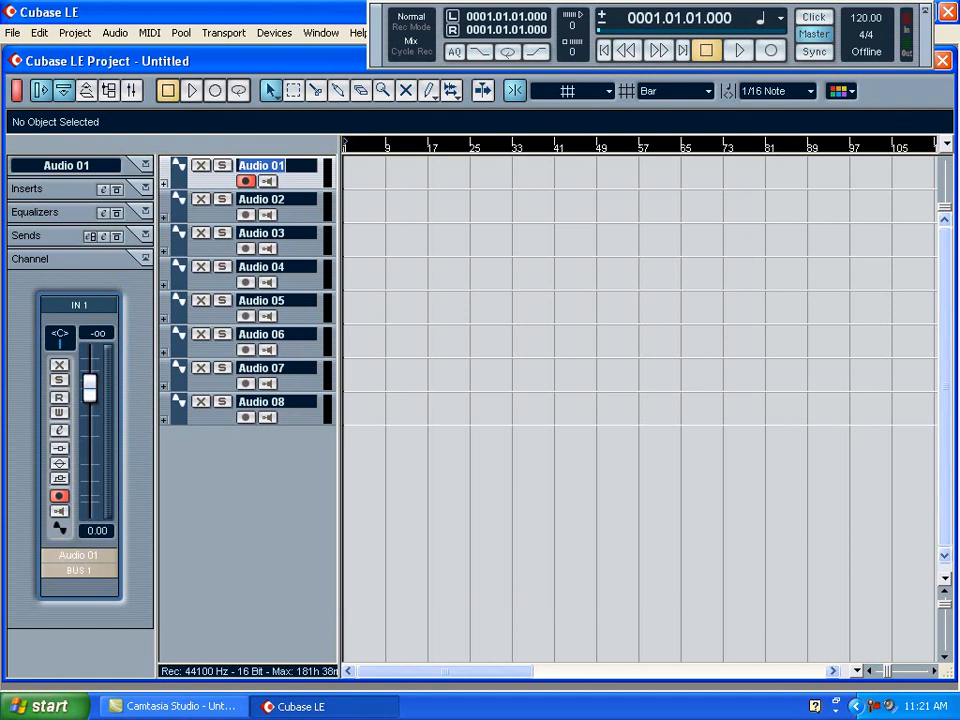
type("drums")
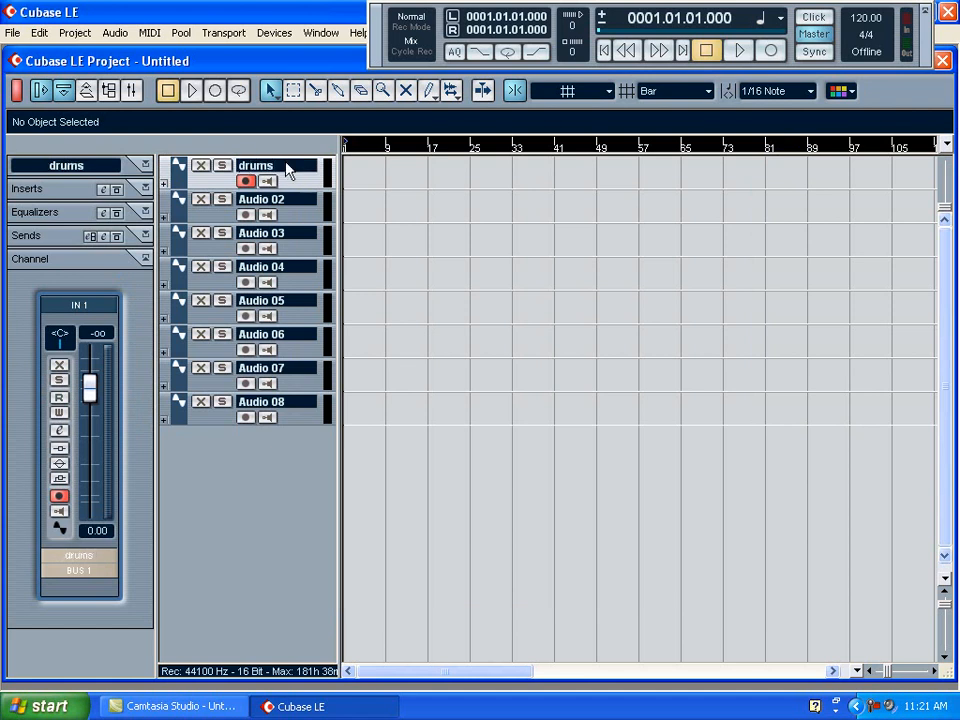
mouse_move(90, 320)
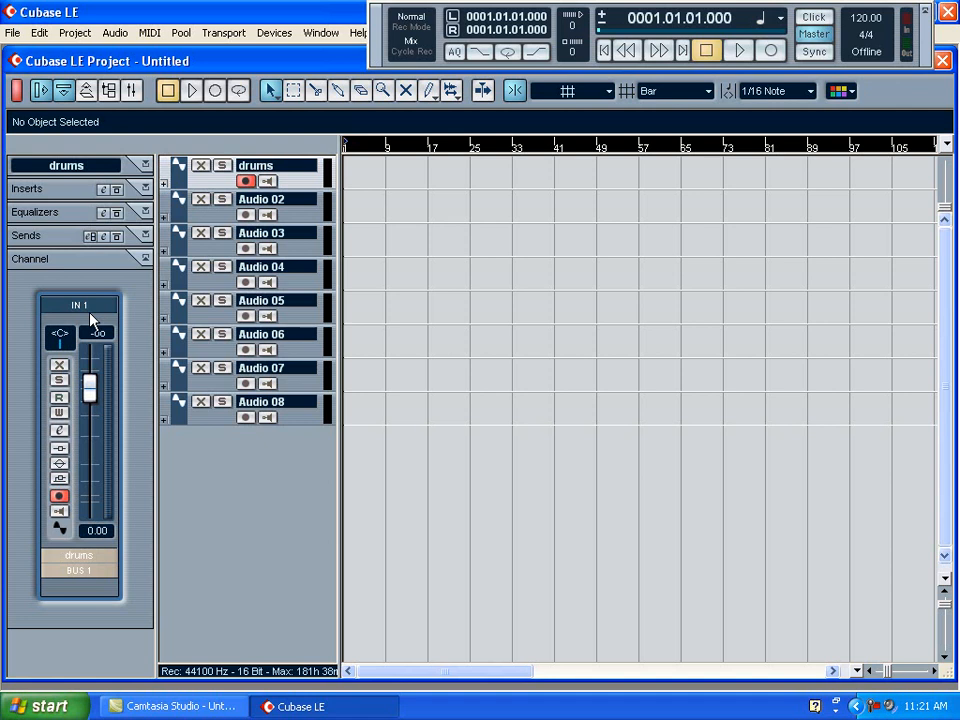
Step: Set the drums track's input to IN 1 in the Inspector
left_click(76, 332)
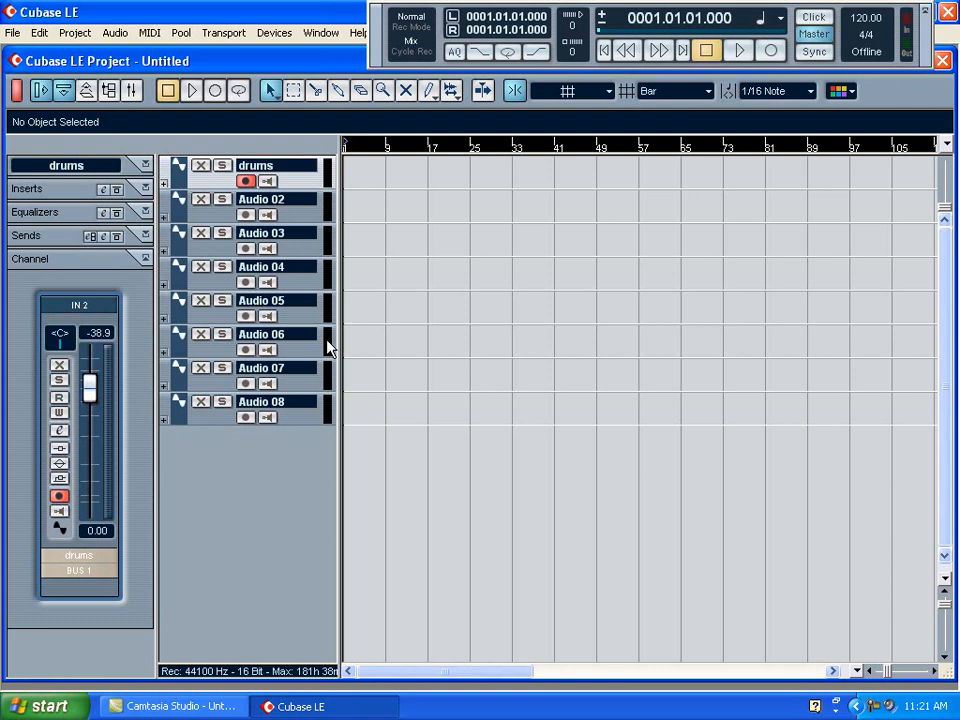
mouse_move(304, 184)
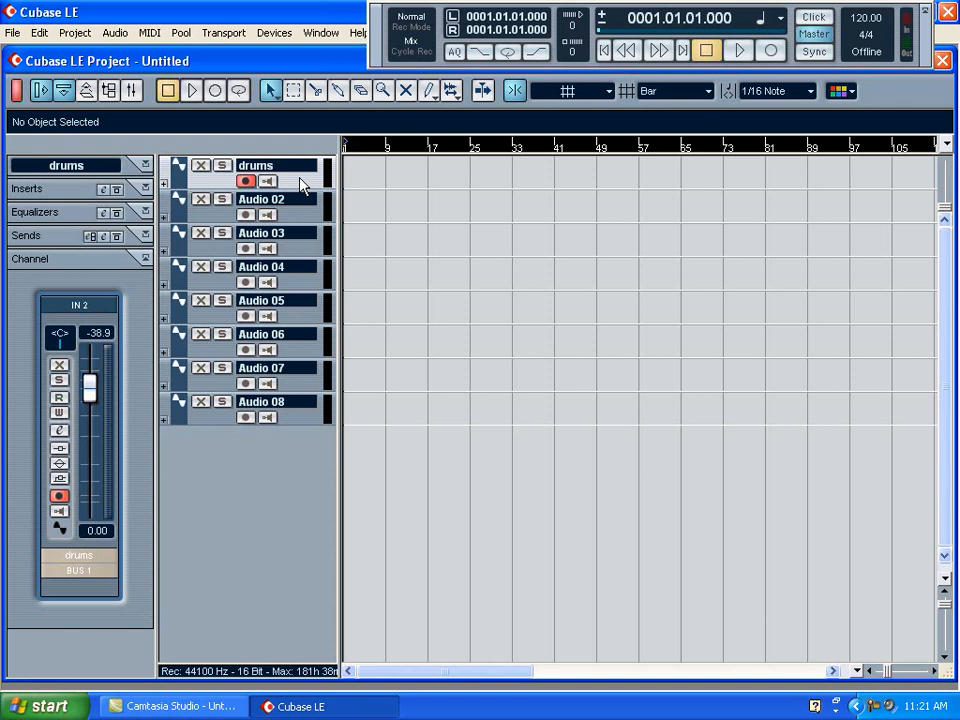
left_click(80, 304)
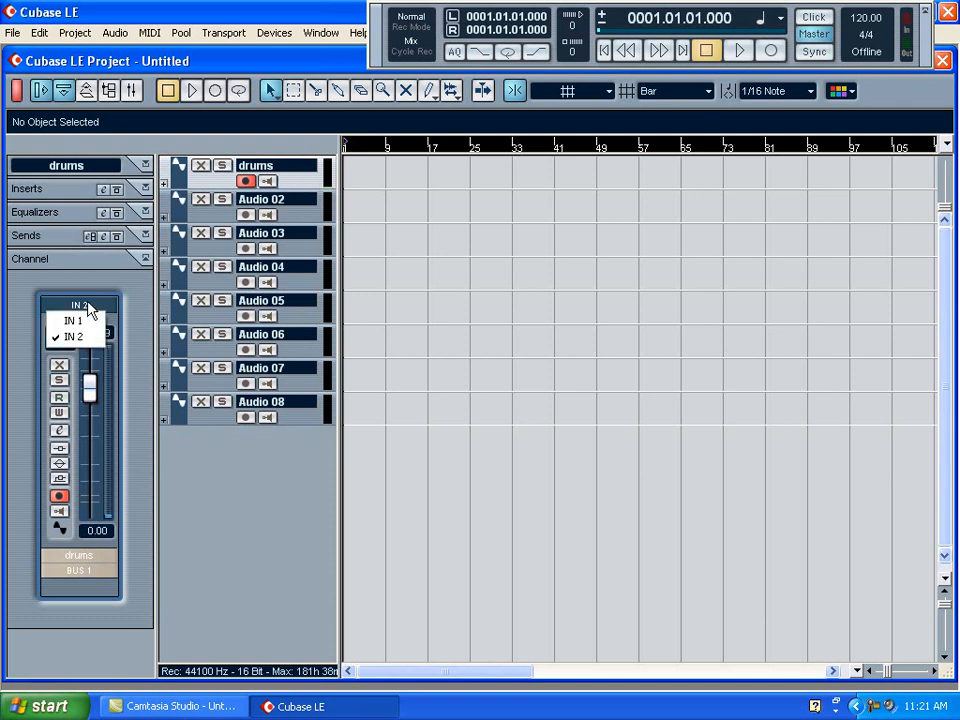
left_click(72, 320)
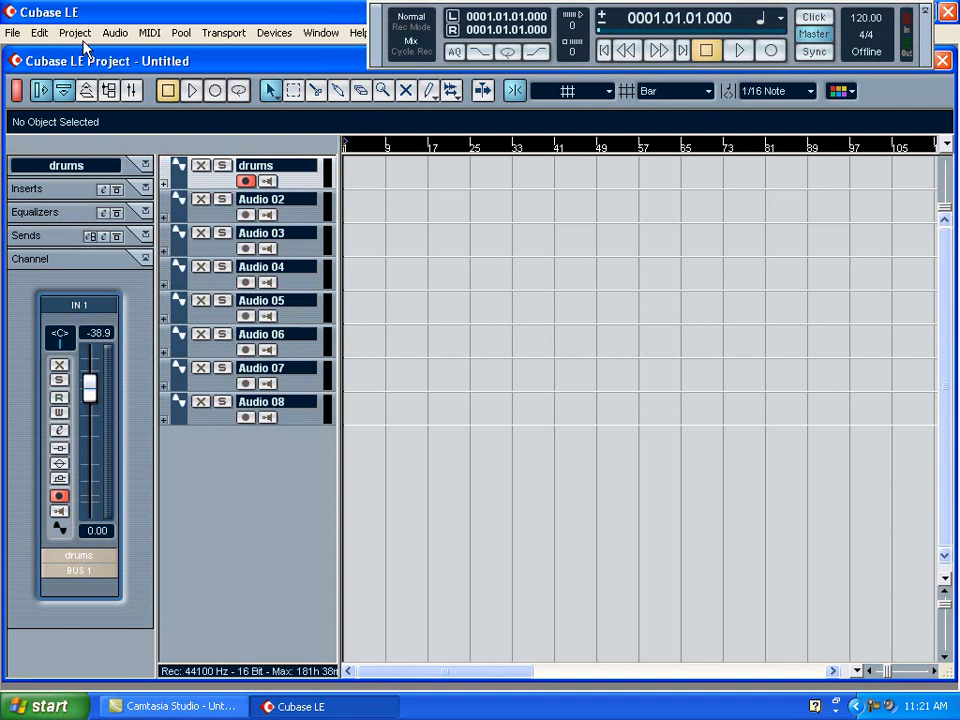
left_click(74, 32)
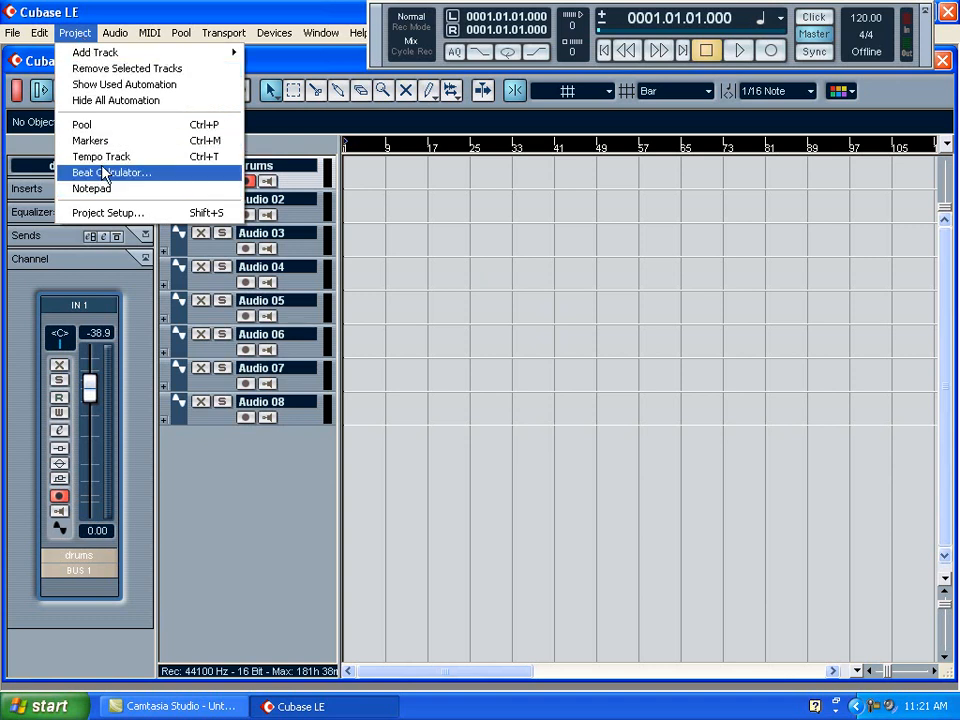
left_click(100, 156)
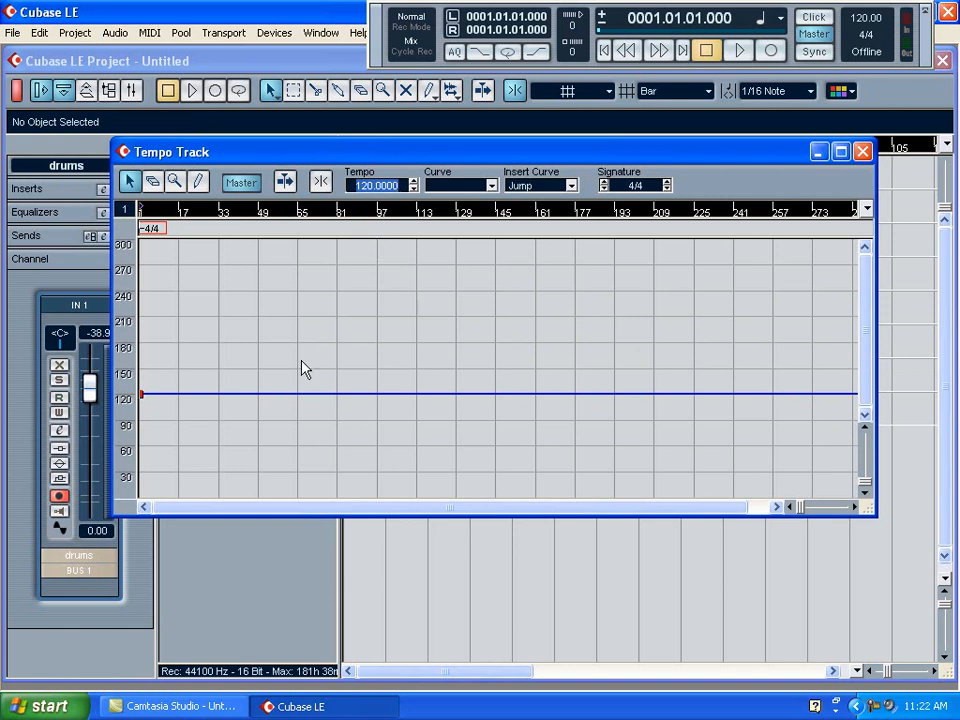
mouse_move(724, 230)
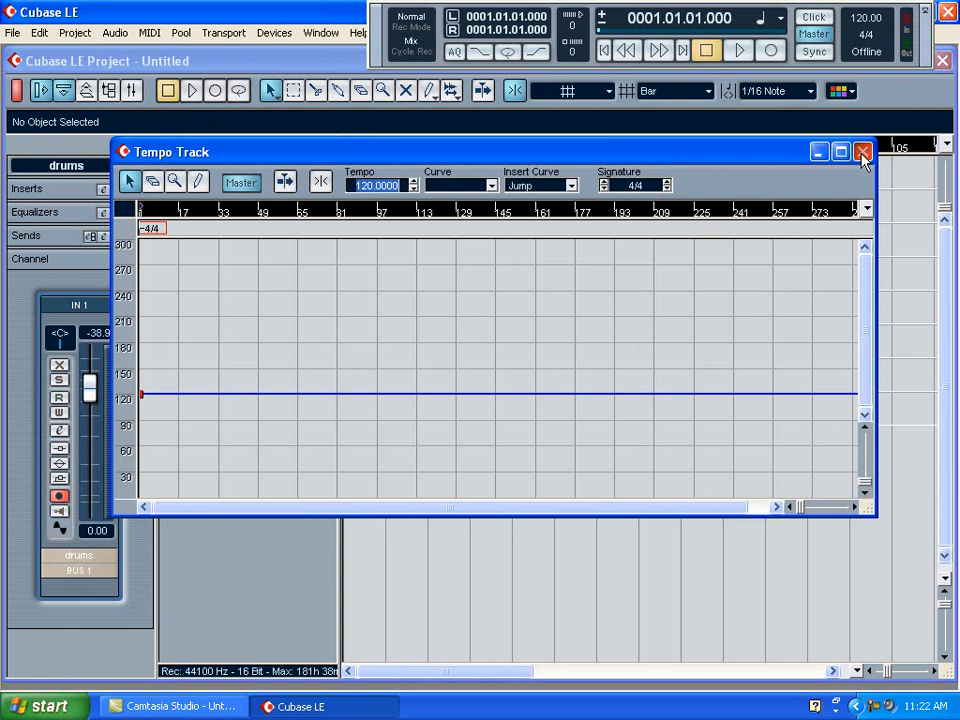
left_click(864, 152)
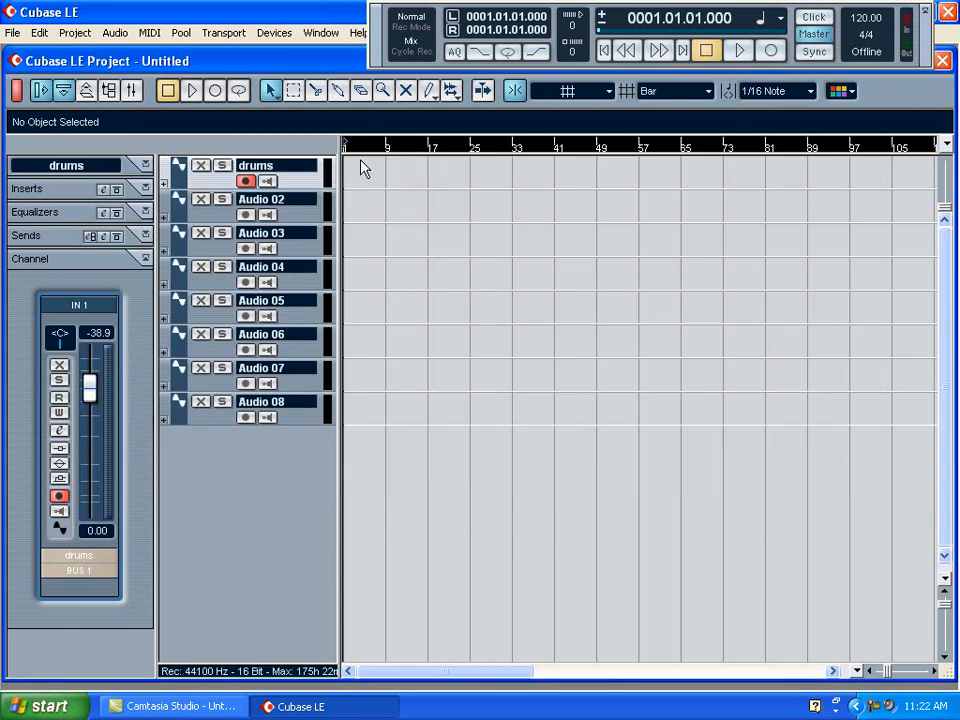
mouse_move(472, 152)
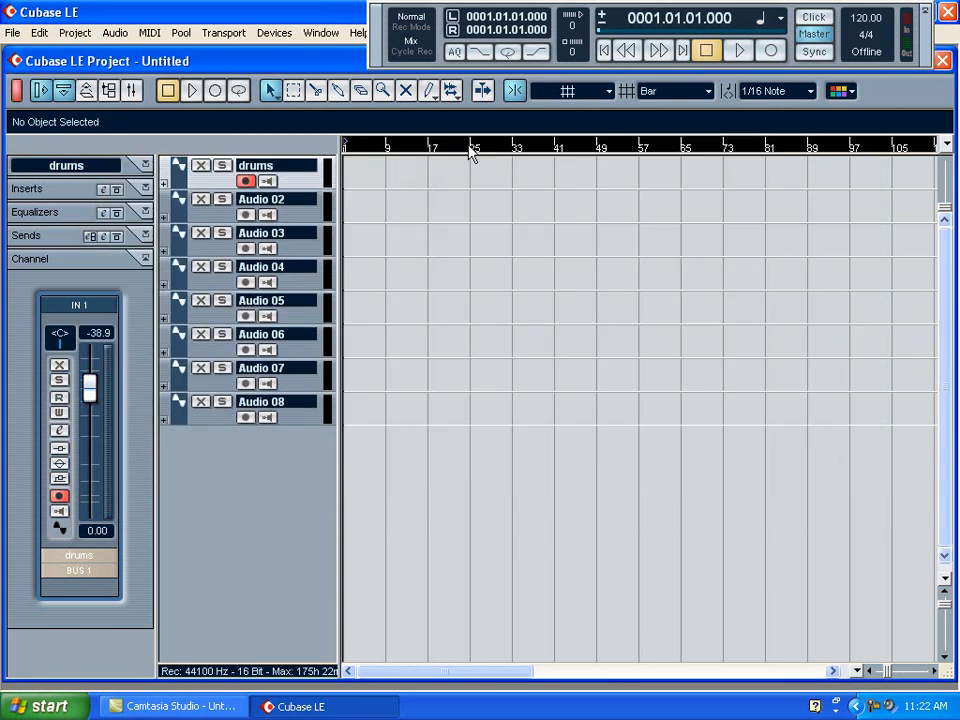
mouse_move(584, 164)
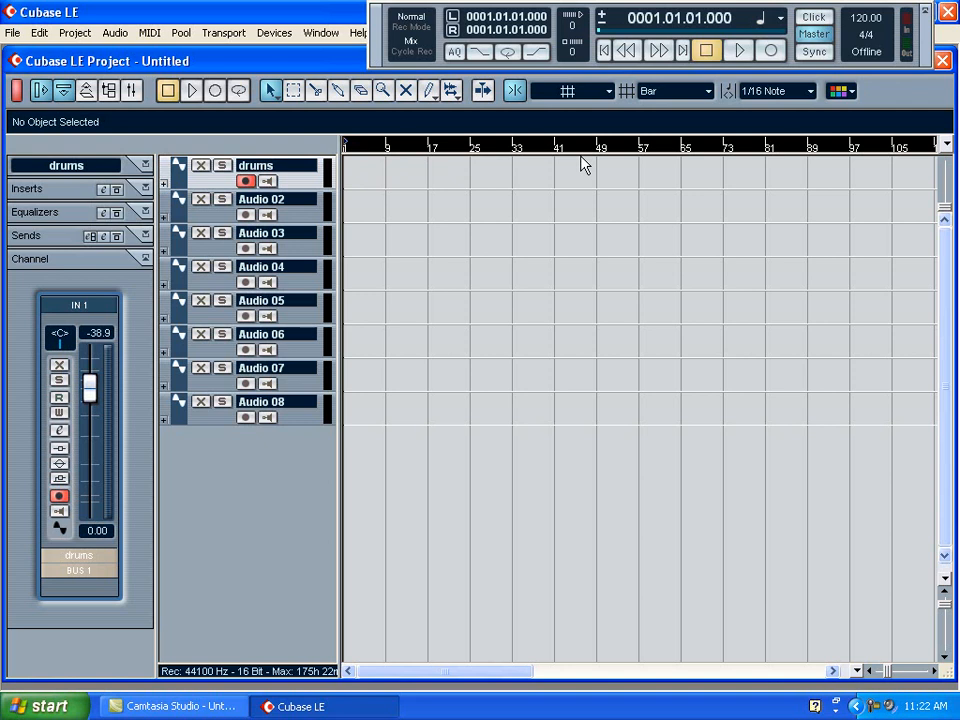
mouse_move(948, 210)
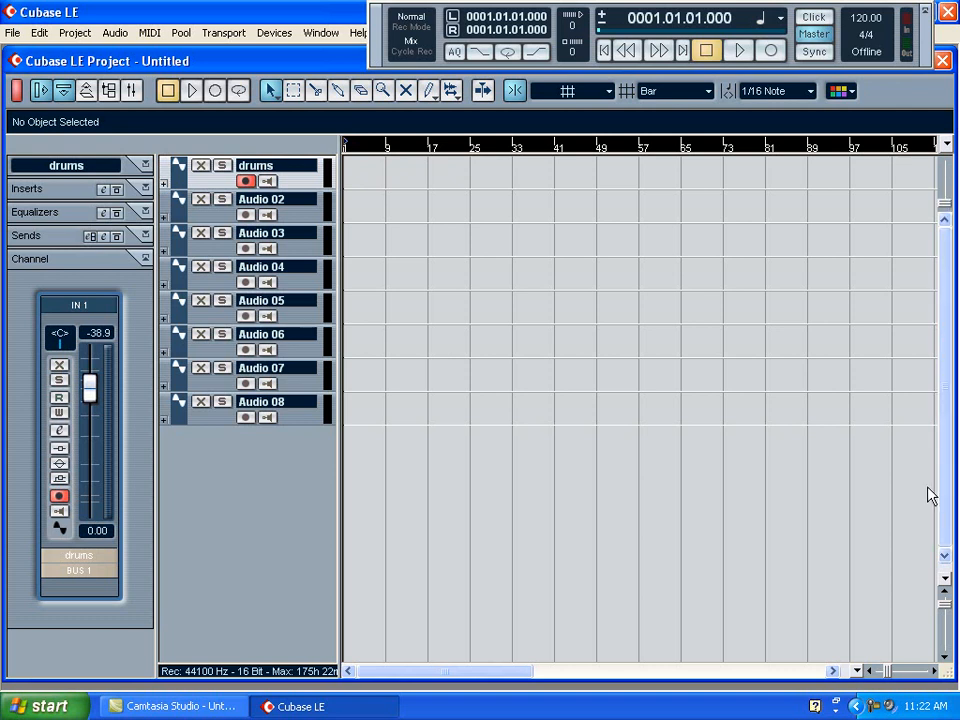
mouse_move(892, 676)
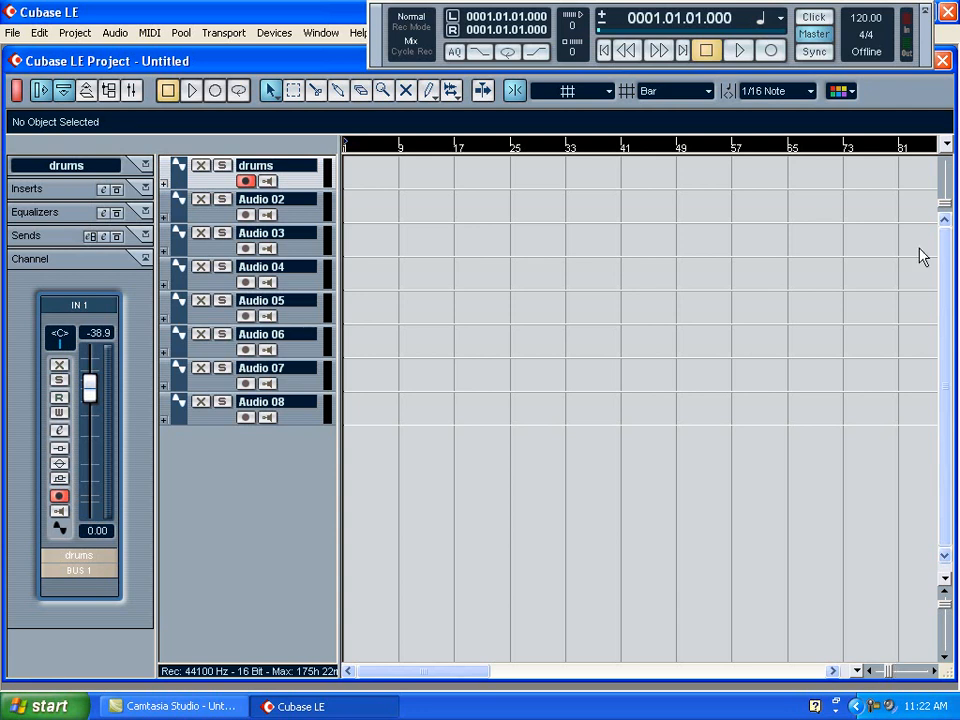
mouse_move(624, 400)
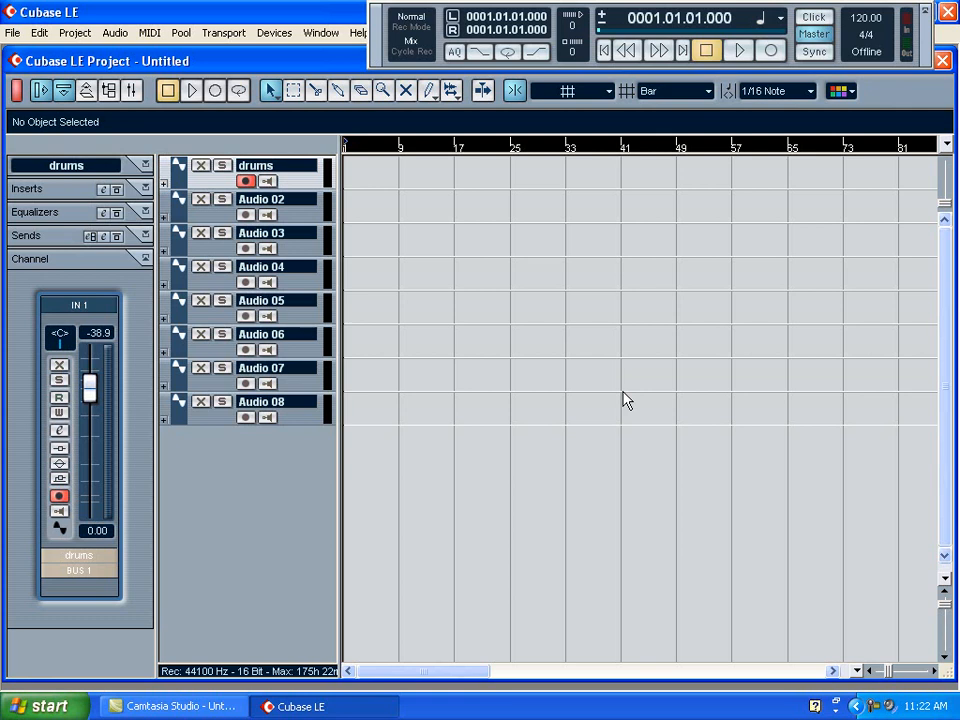